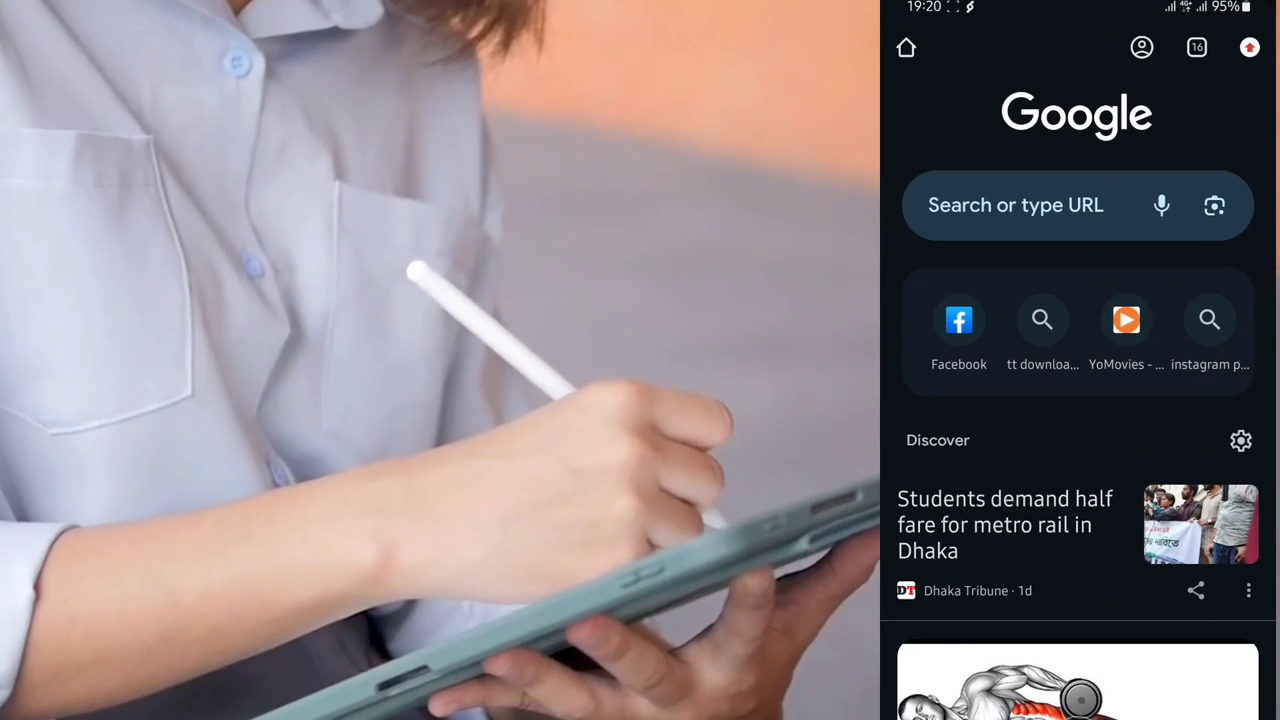
Search Google for "bing image creator" and review the results listing Microsoft Designer's Image Creator.
left_click(1015, 205)
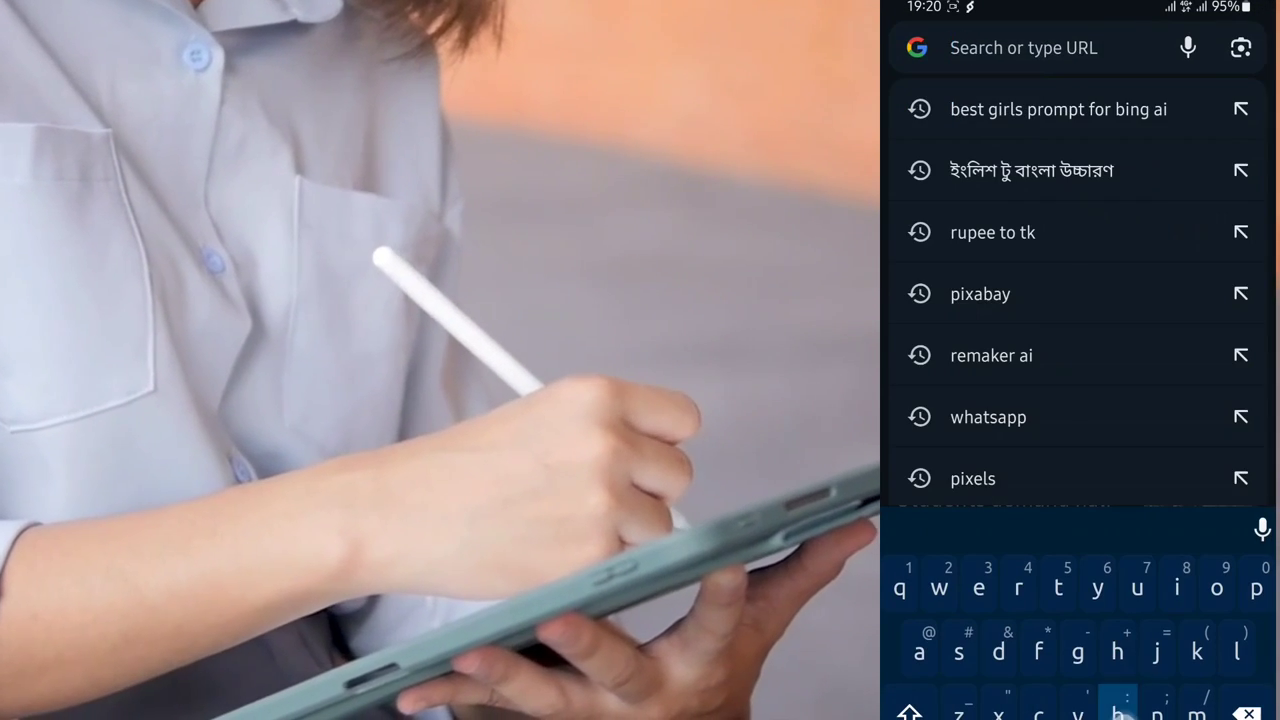
type("bing image creator")
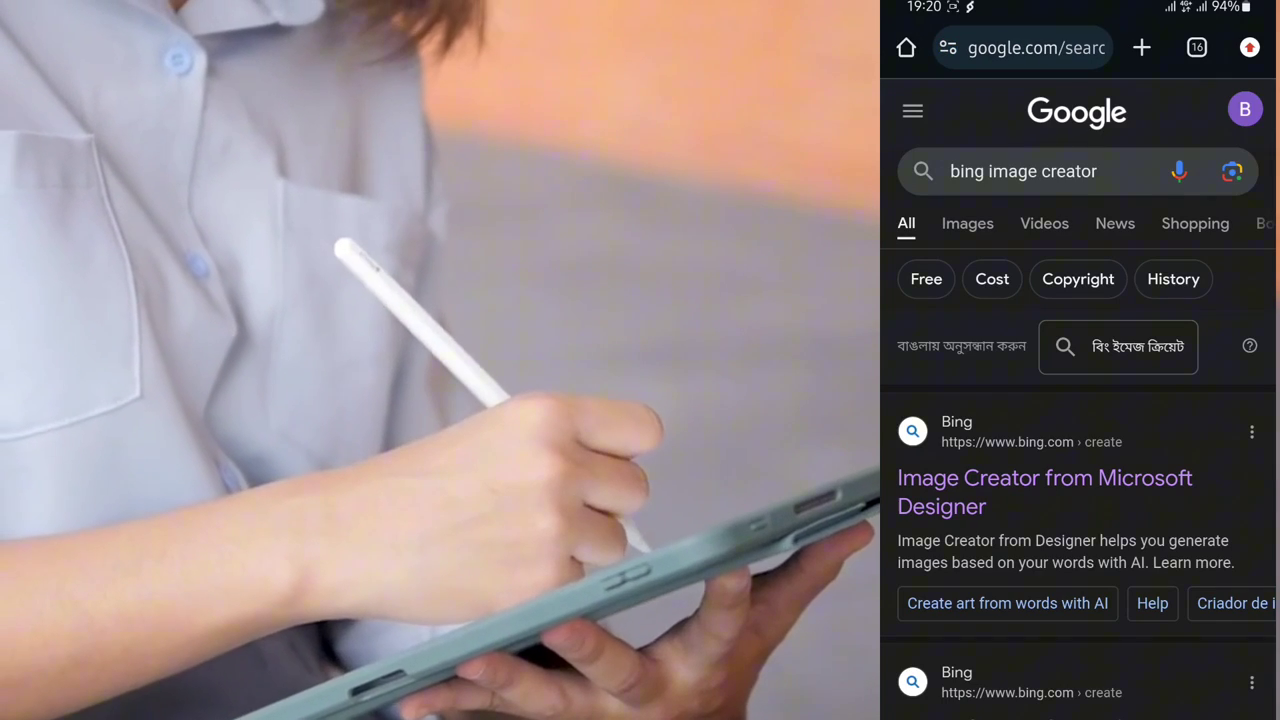
scroll("down", 3)
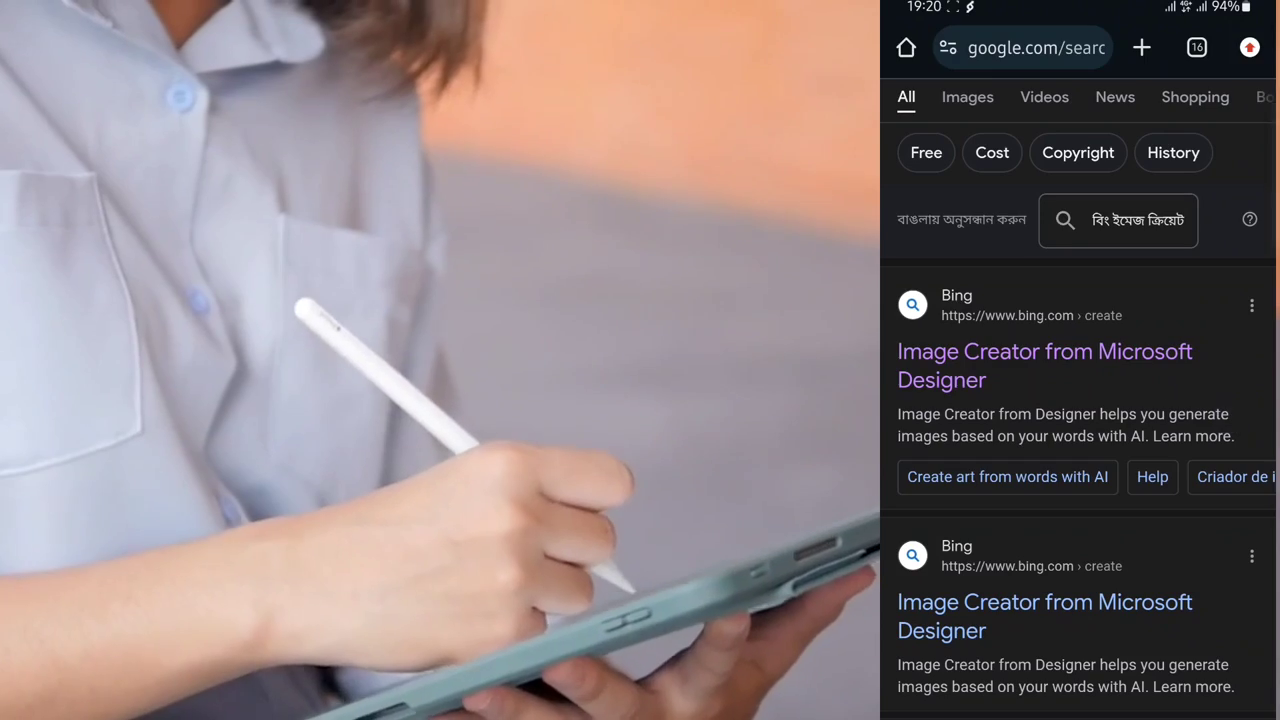
scroll("down", 3)
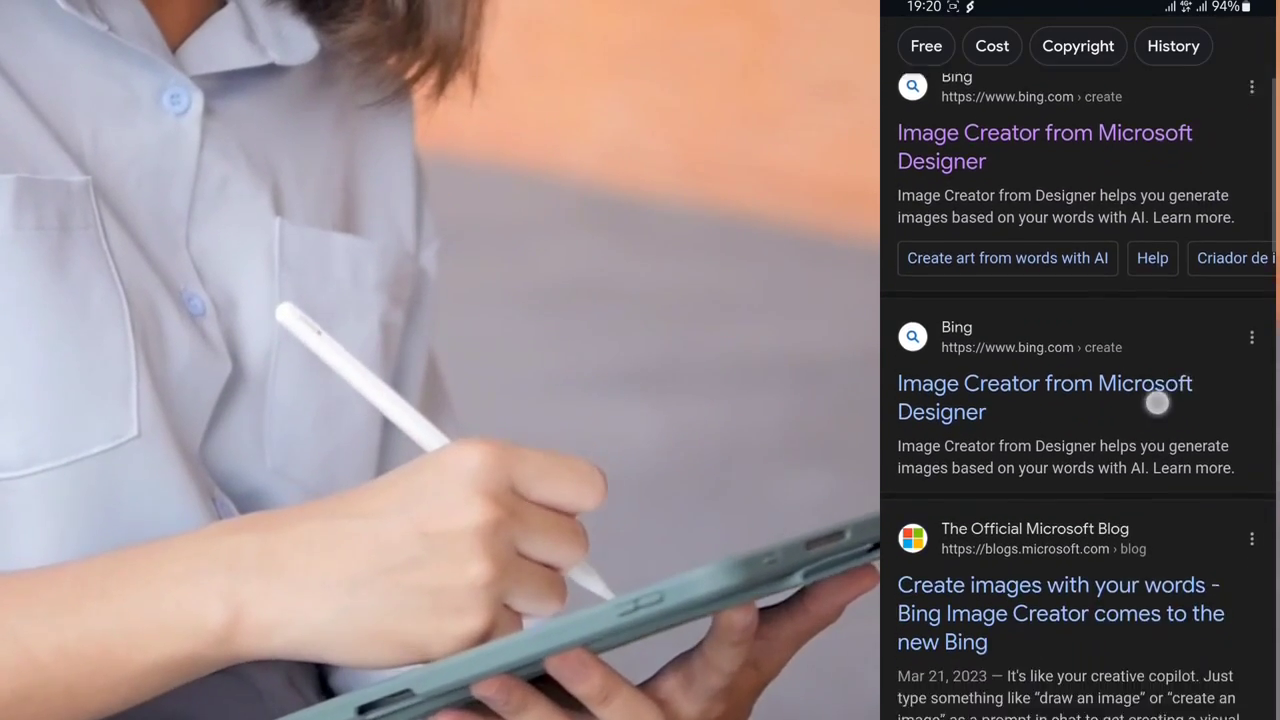
scroll("down", 3)
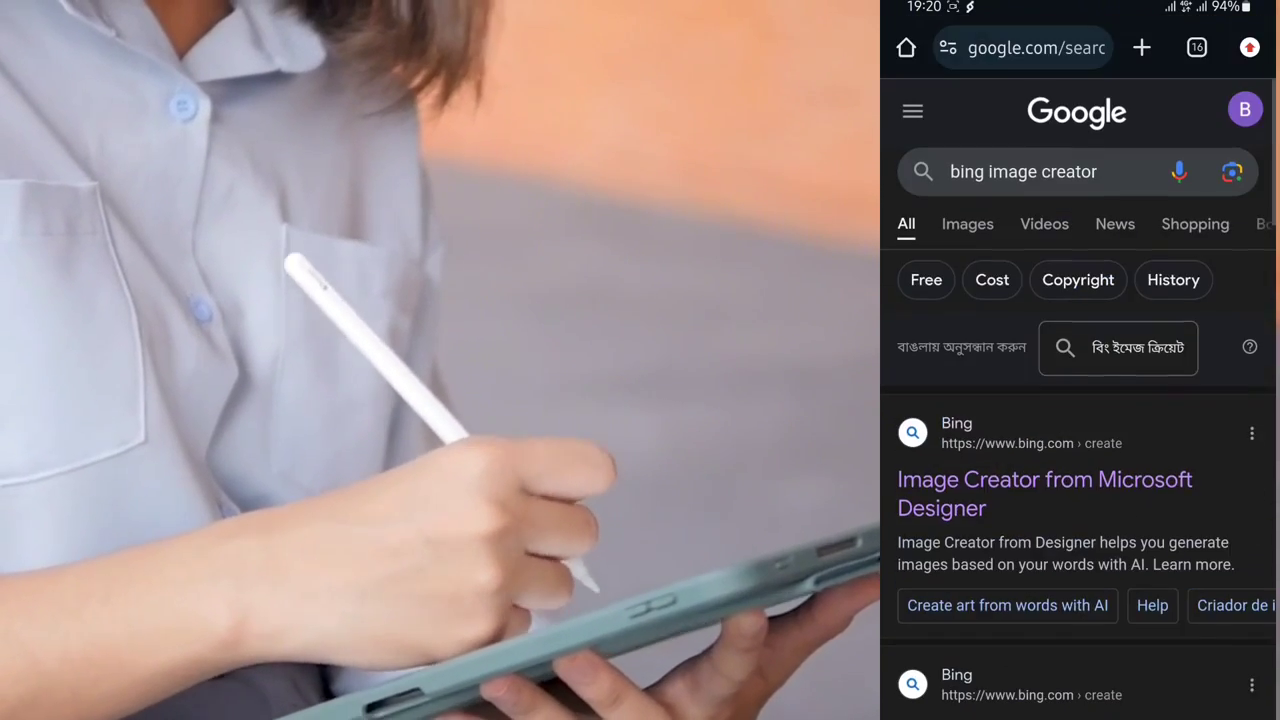
Go to Image Creator from Microsoft Designer and dismiss its starter template card.
left_click(1044, 479)
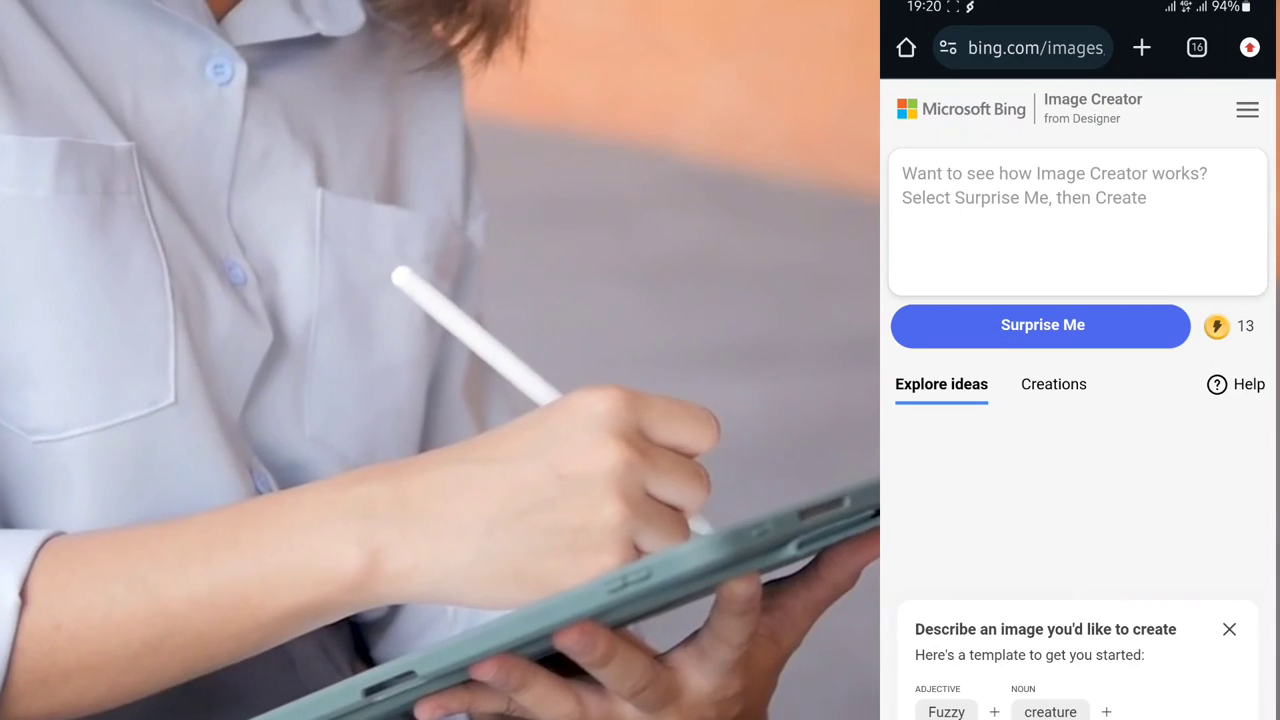
scroll("down", 3)
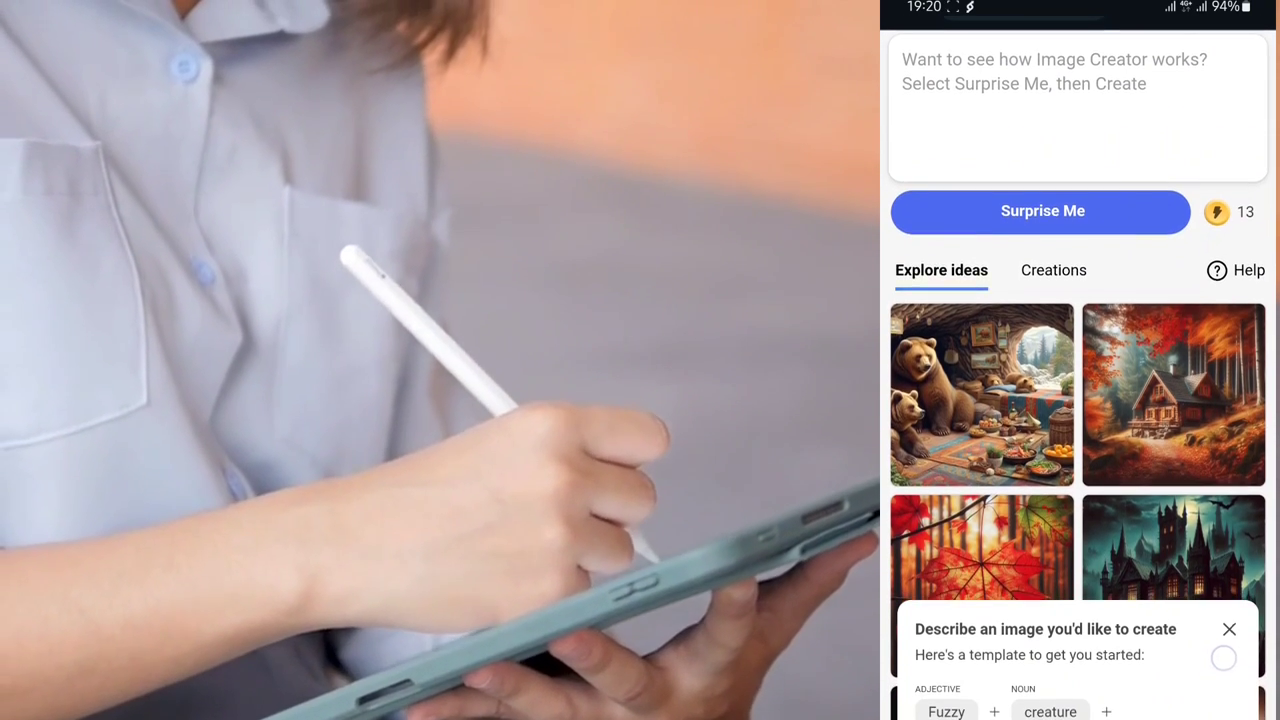
left_click(1229, 629)
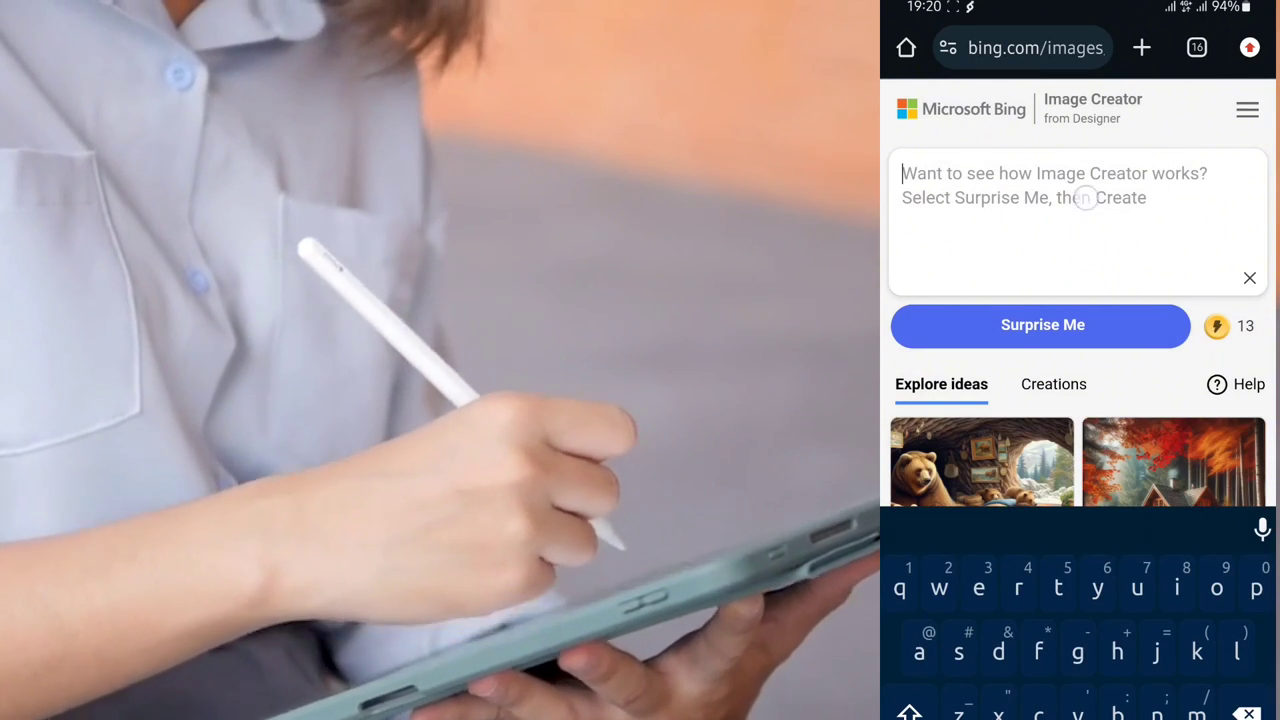
Paste the base prompt and edit it to describe a Girl, changing he to she.
scroll("down", 3)
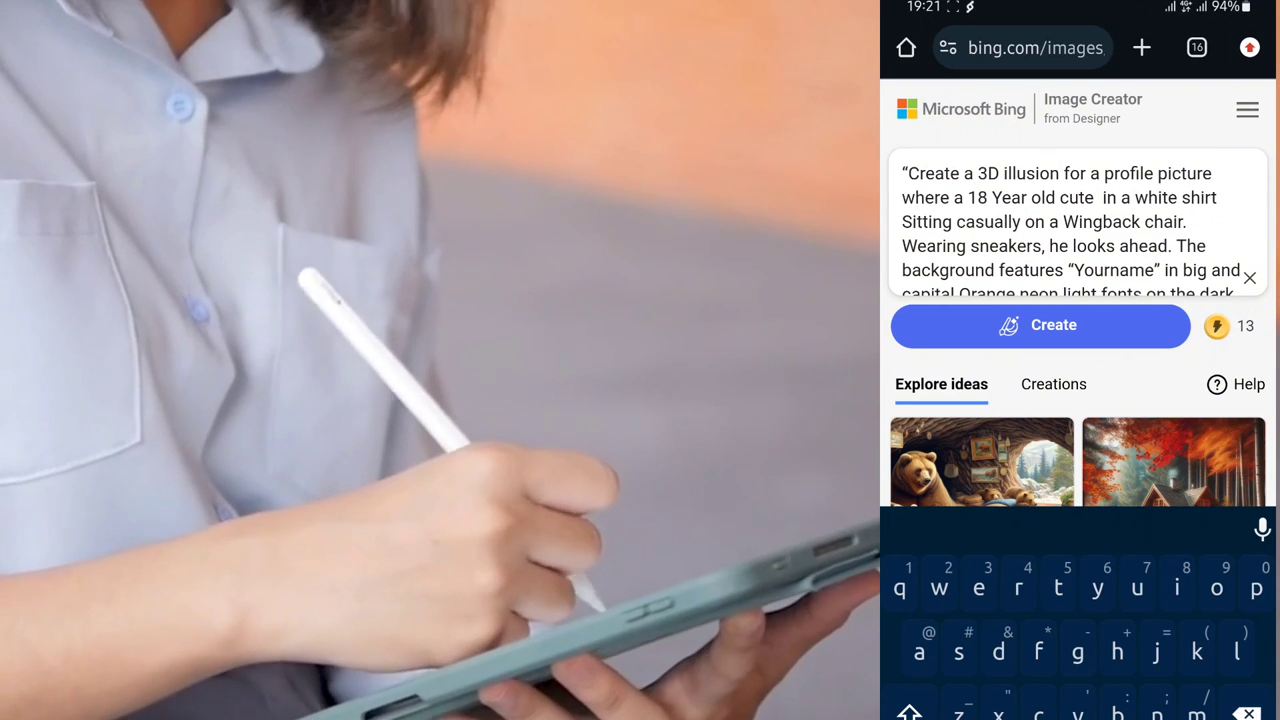
type("Girl")
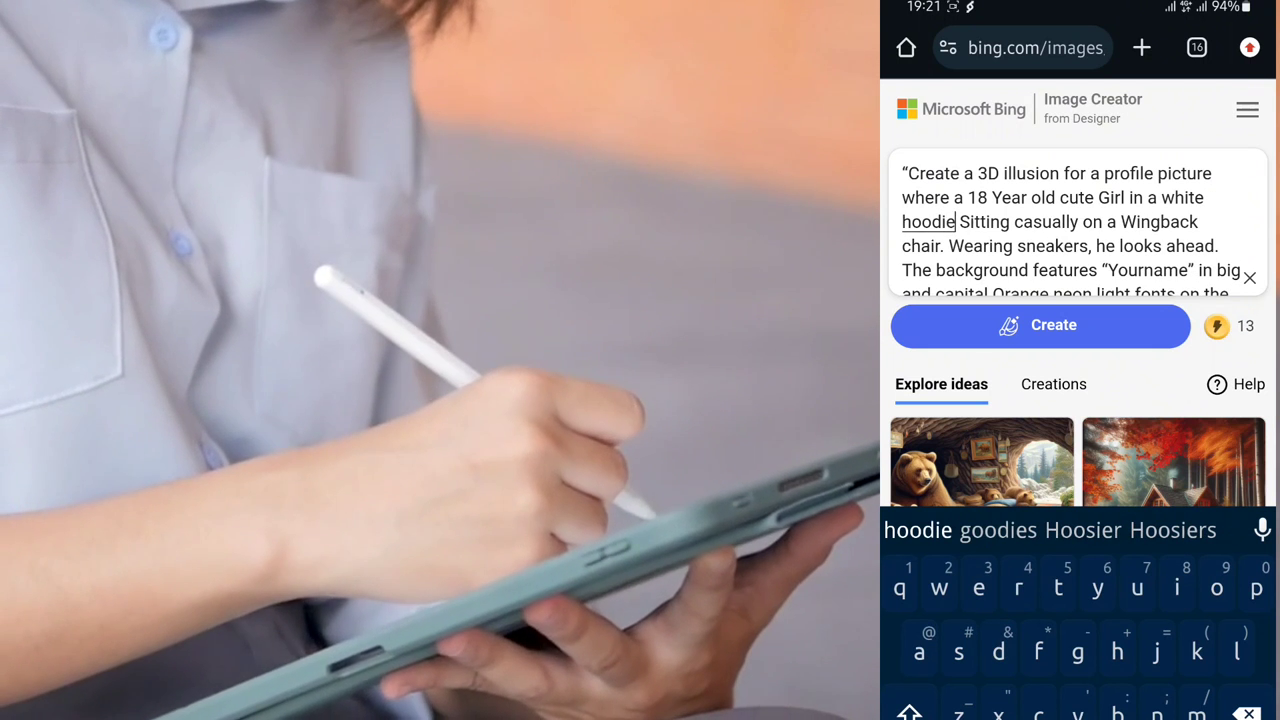
scroll("down", 3)
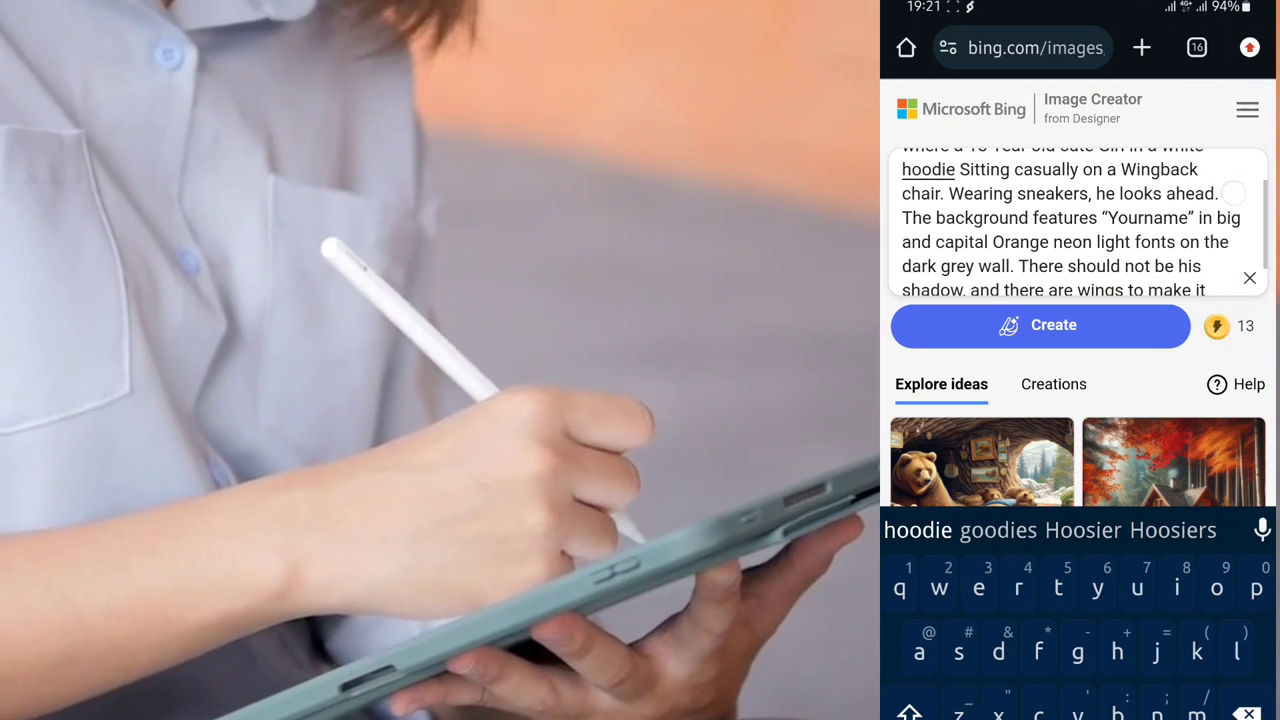
left_click(1097, 218)
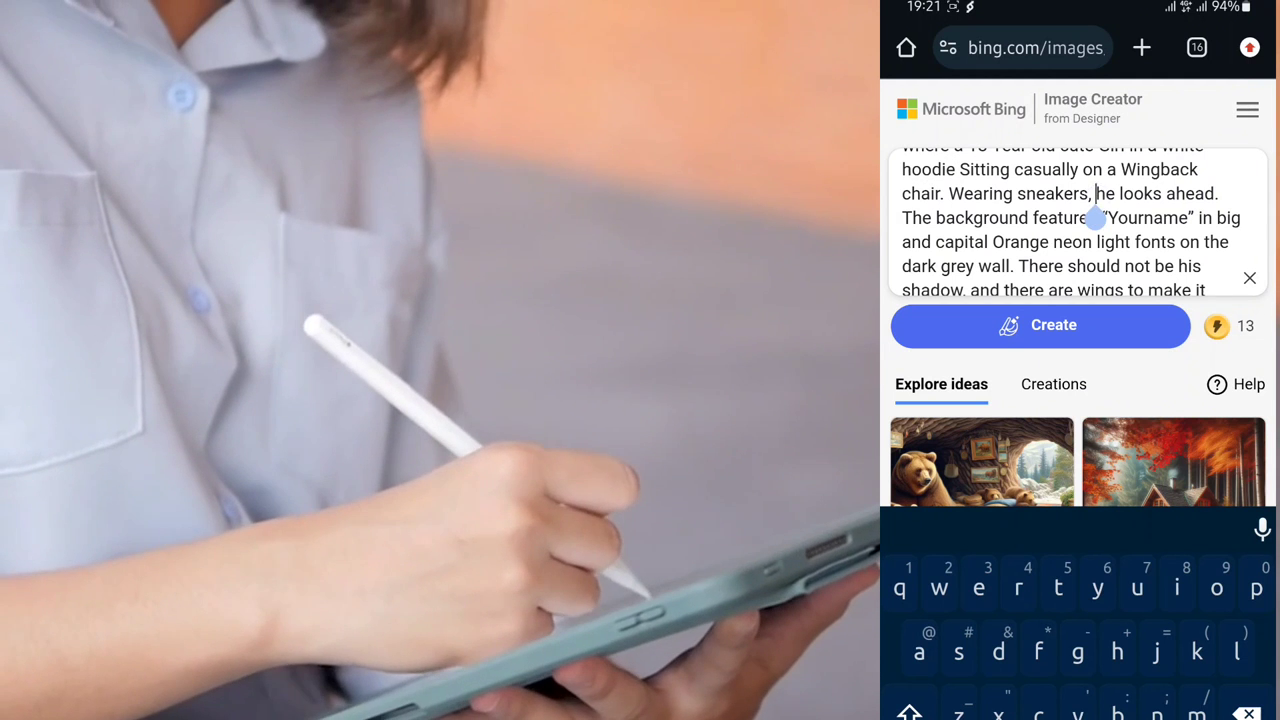
type("s")
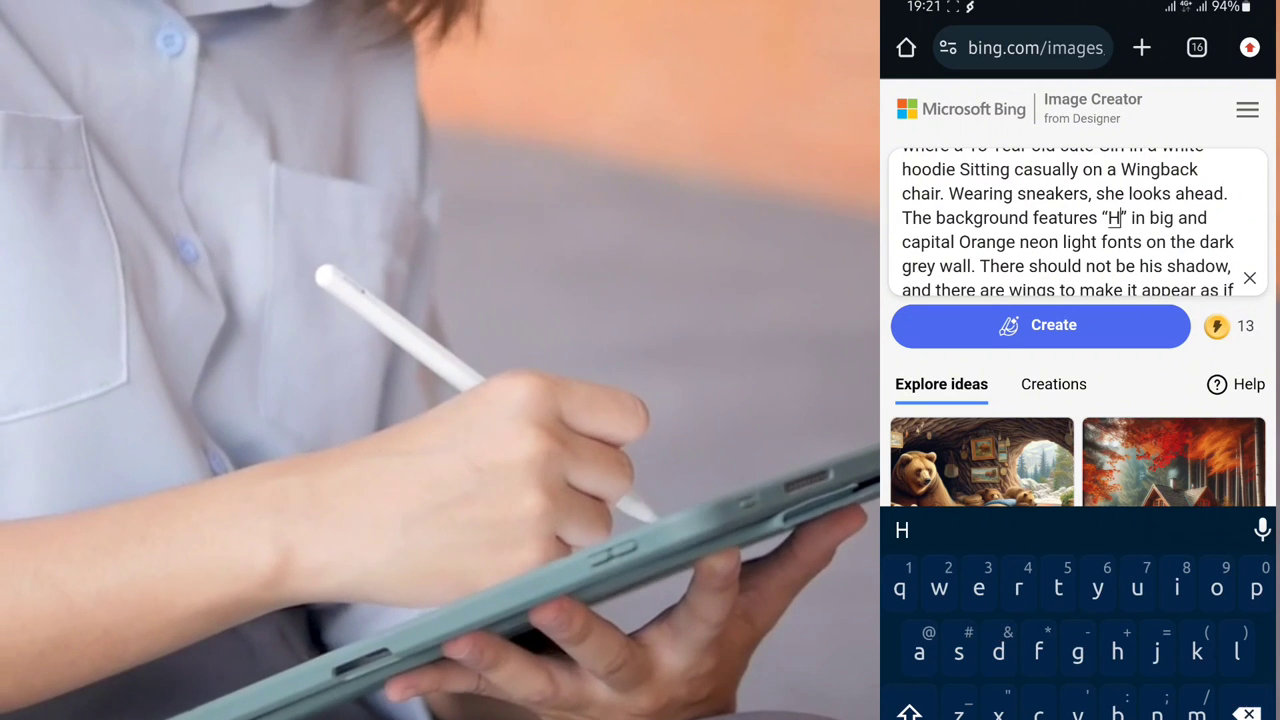
Change the neon text to Tech 2 and the age to 20, then start image generation.
type("Tech")
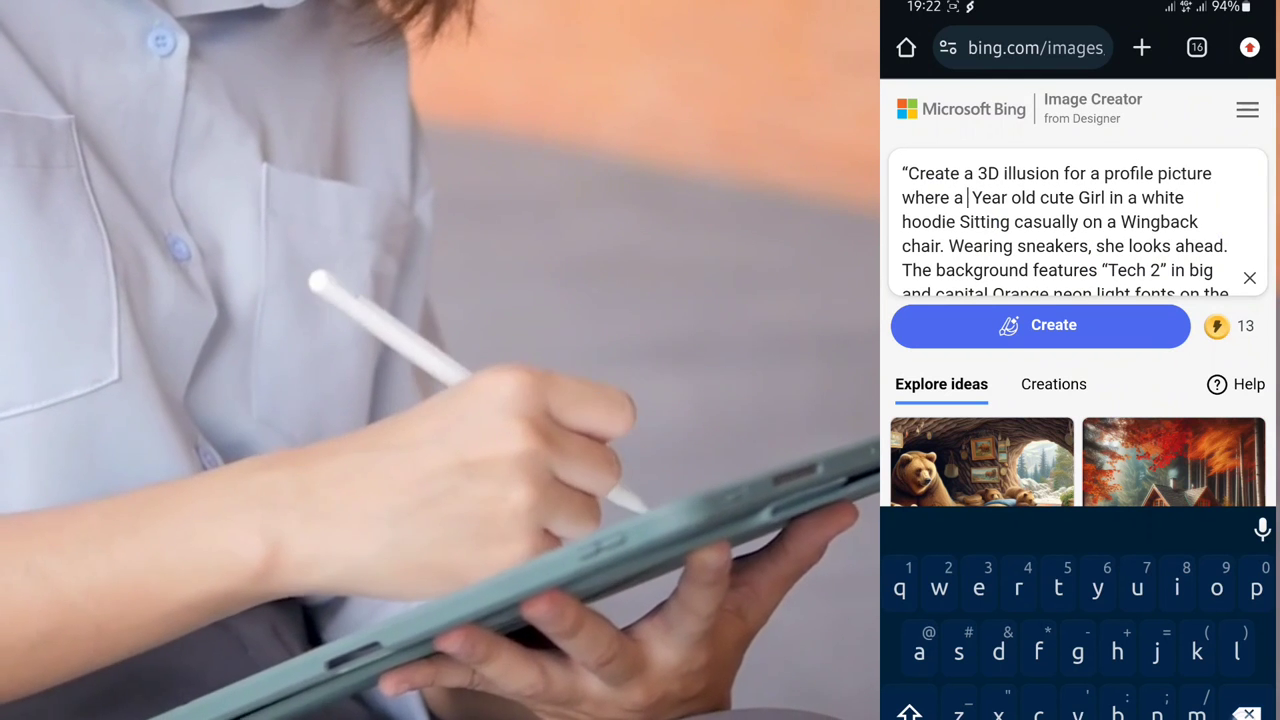
type("20")
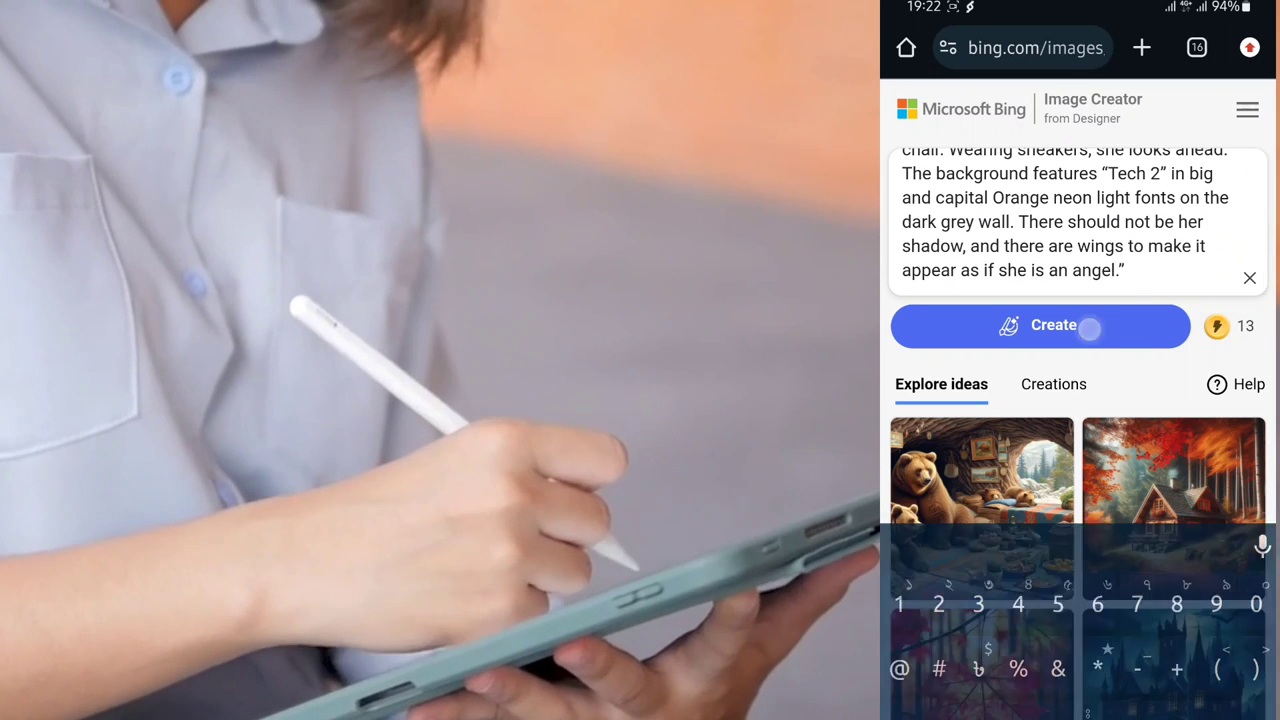
left_click(1040, 326)
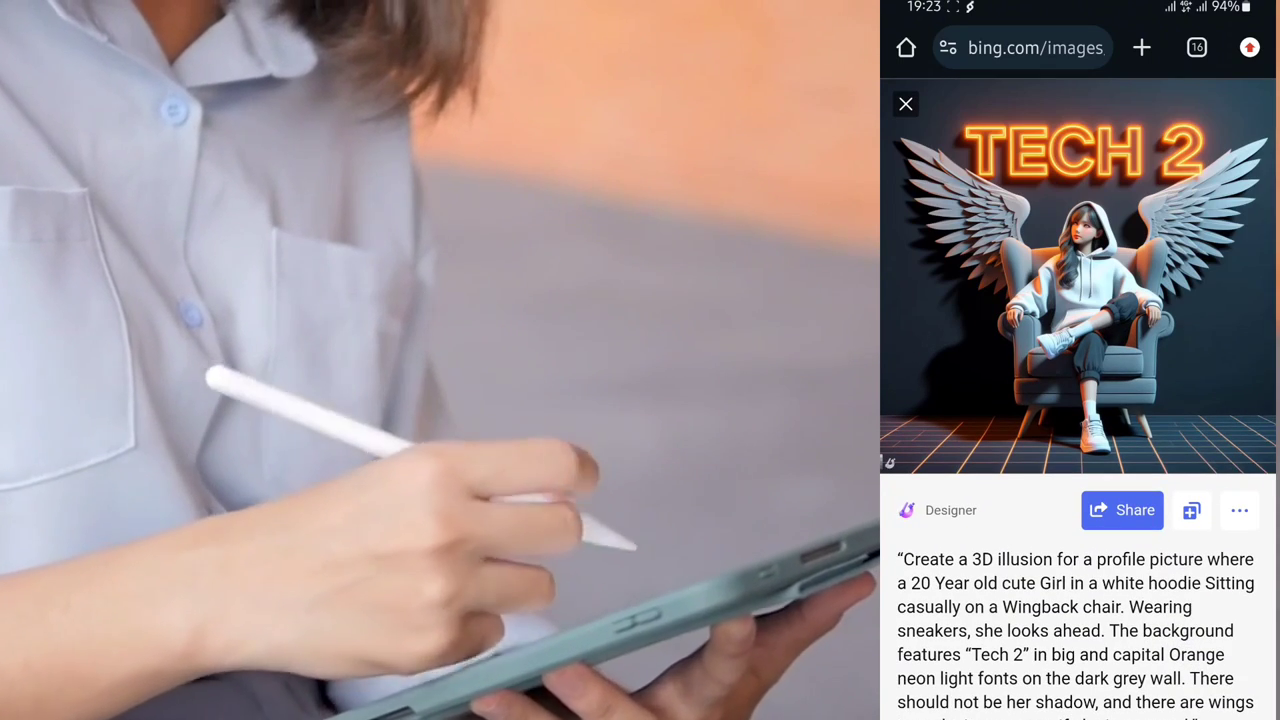
Review the four generated winged-girl TECH 2 variations in the Creations tab.
scroll("down", 3)
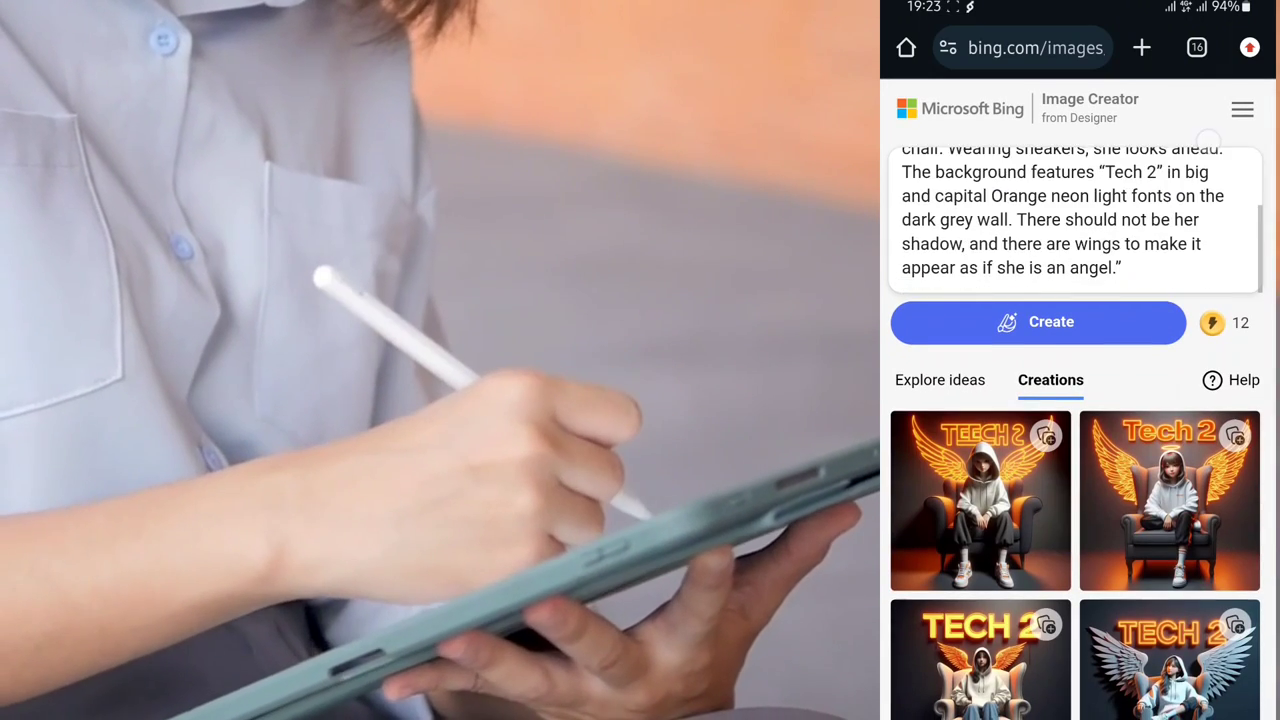
Revise the prompt to a 25-year-old sweet girl in a black t-shirt and generate again.
scroll("down", 3)
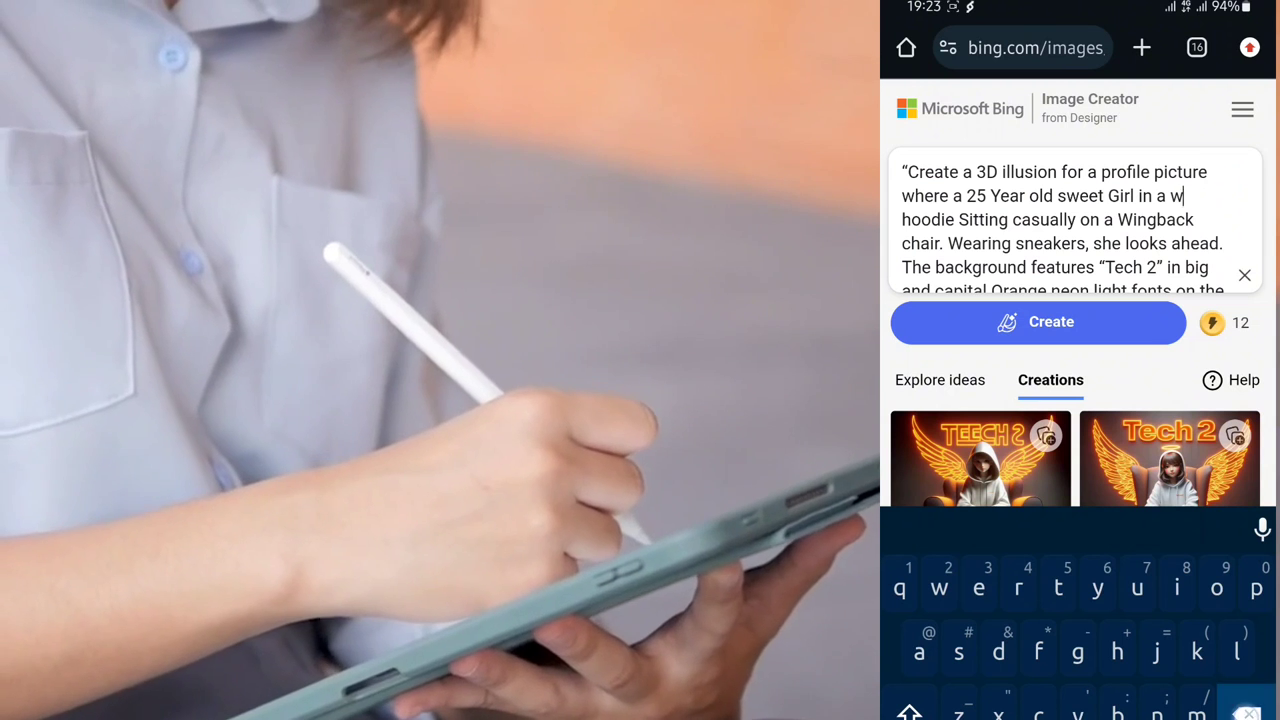
type("black")
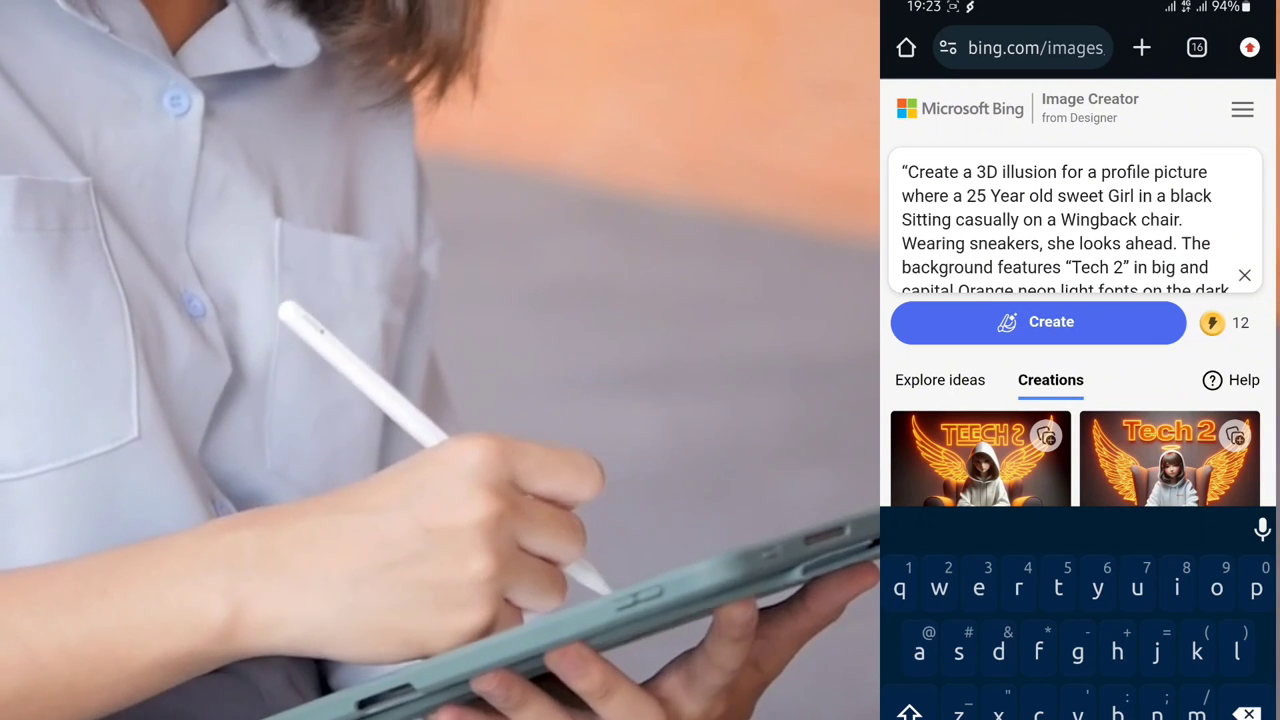
type("t-shirt")
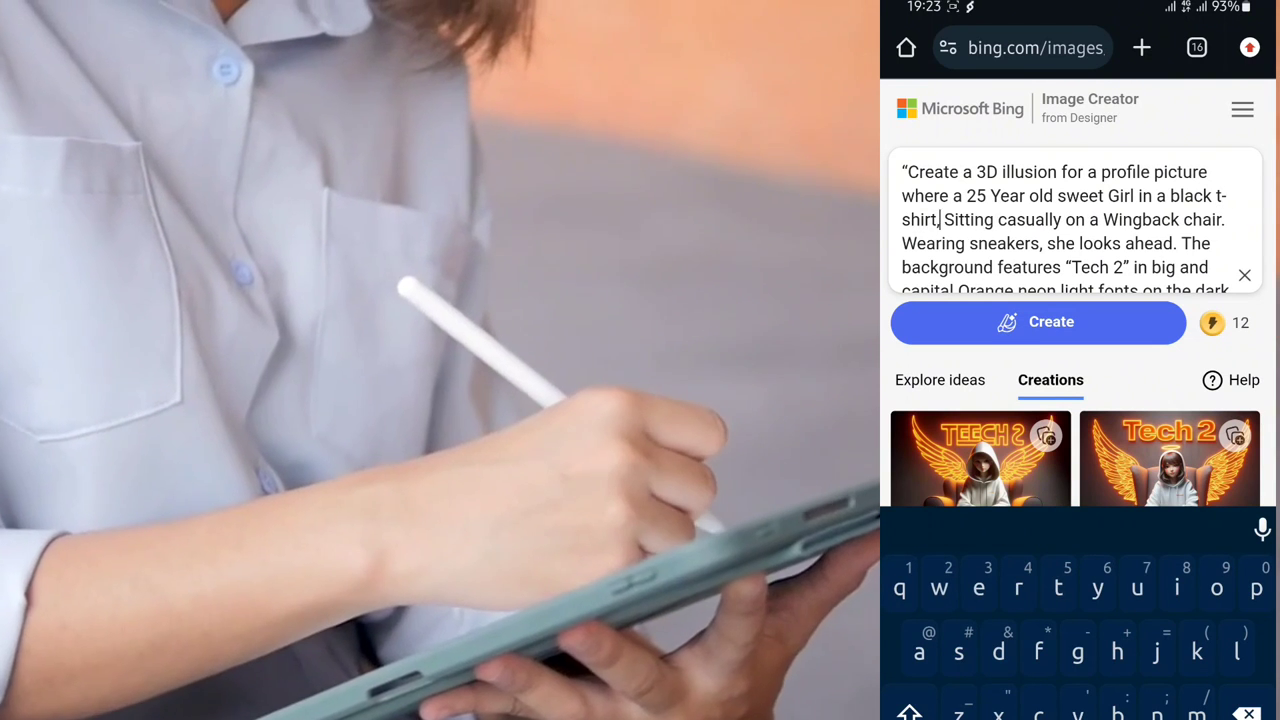
scroll("down", 3)
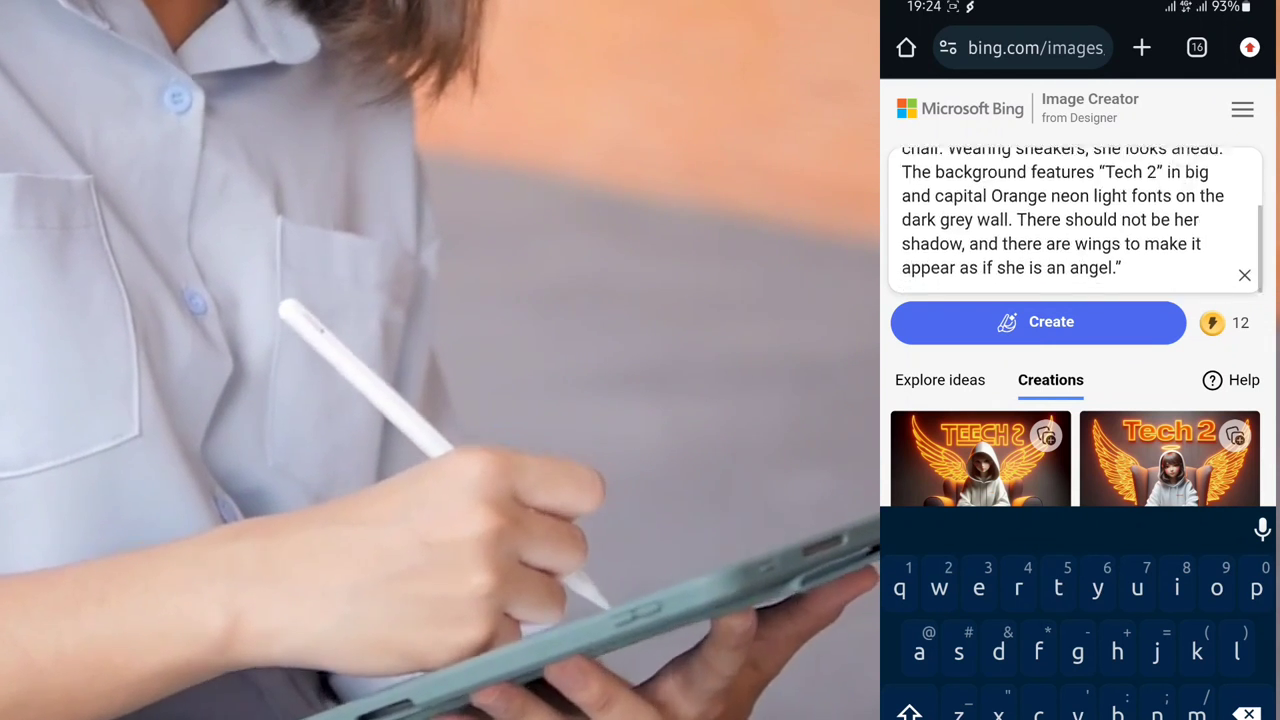
left_click(1037, 321)
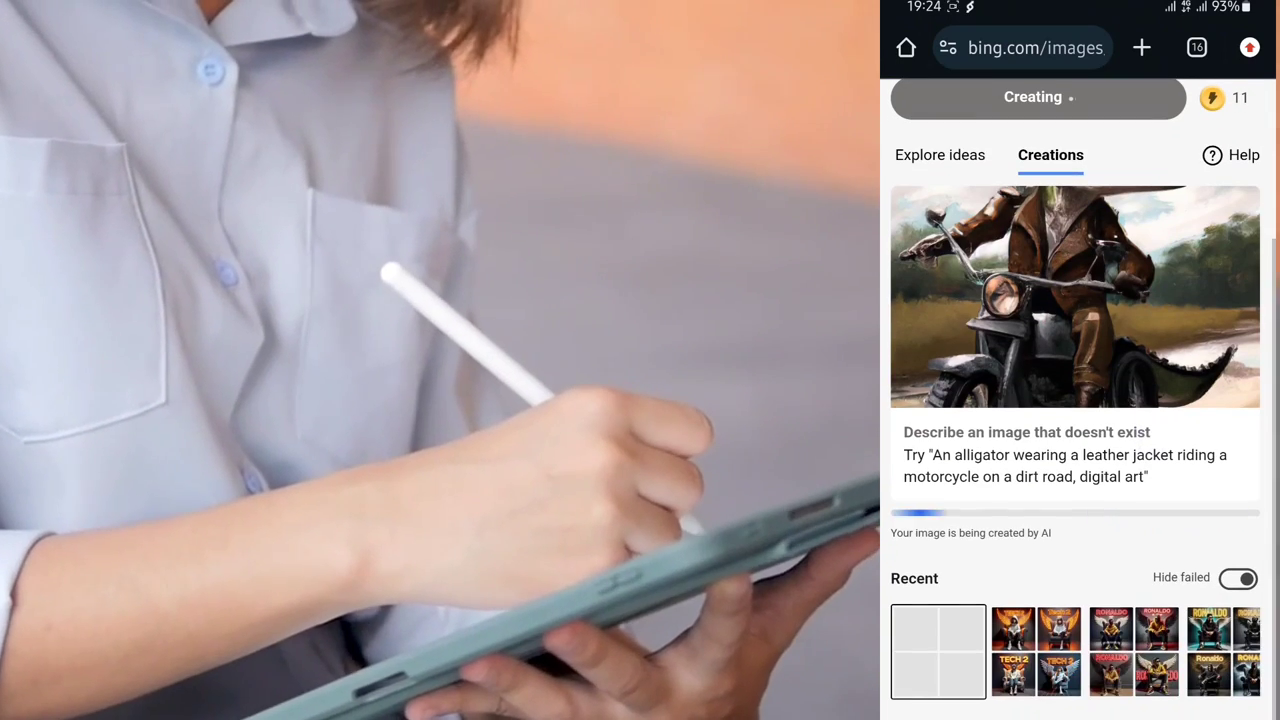
View the finished black t-shirted girl with neon wings on a wingback chair under TECH 2.
scroll("down", 3)
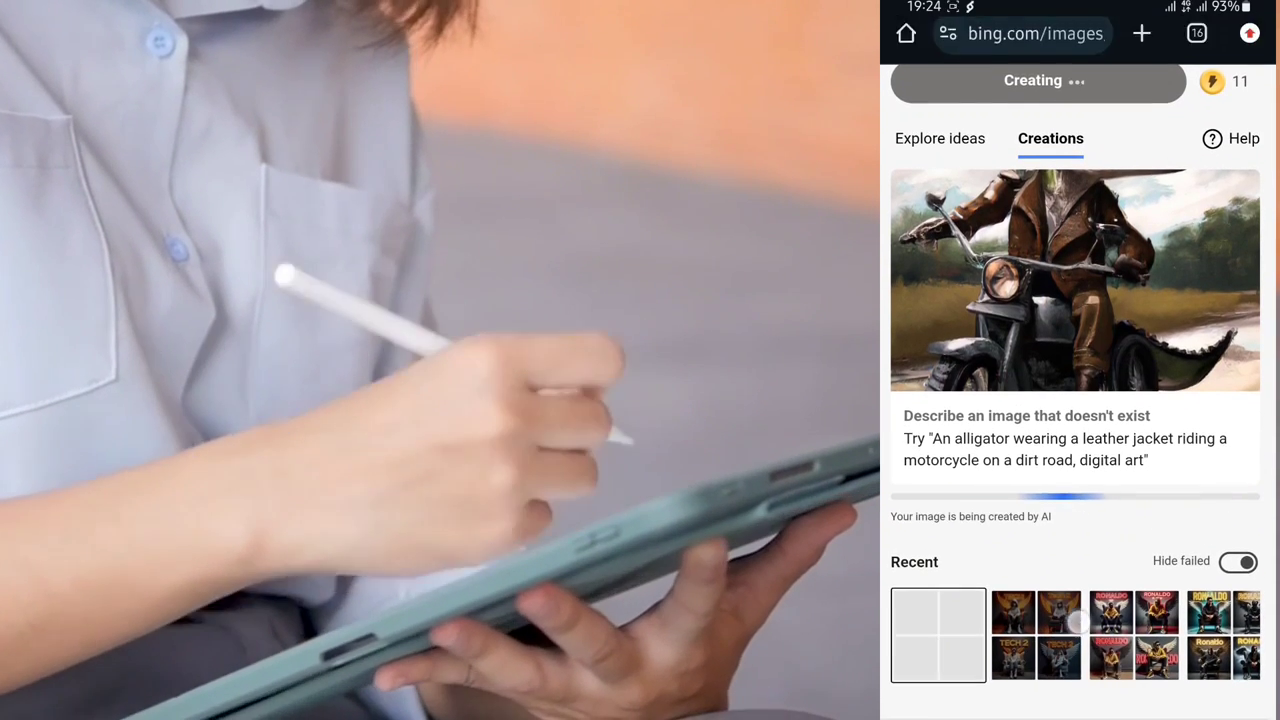
scroll("down", 3)
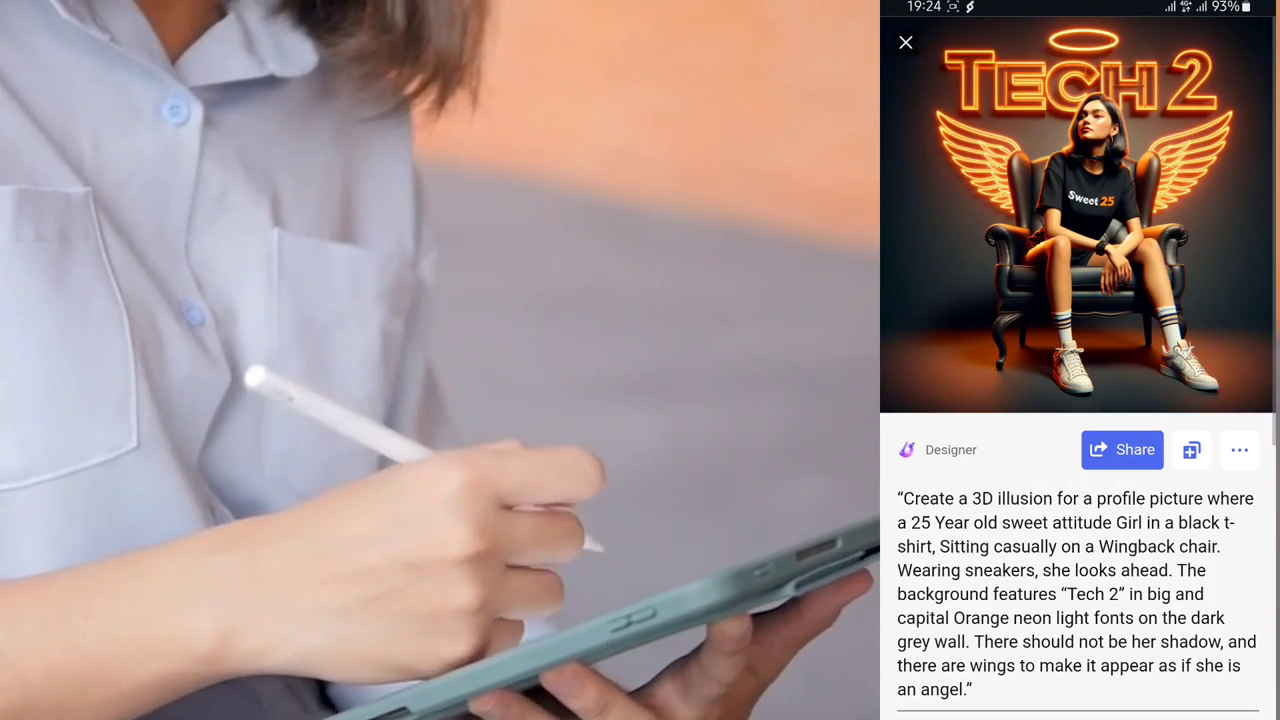
Download the black t-shirted TECH 2 girl image to the device via the ⋯ menu.
scroll("down", 3)
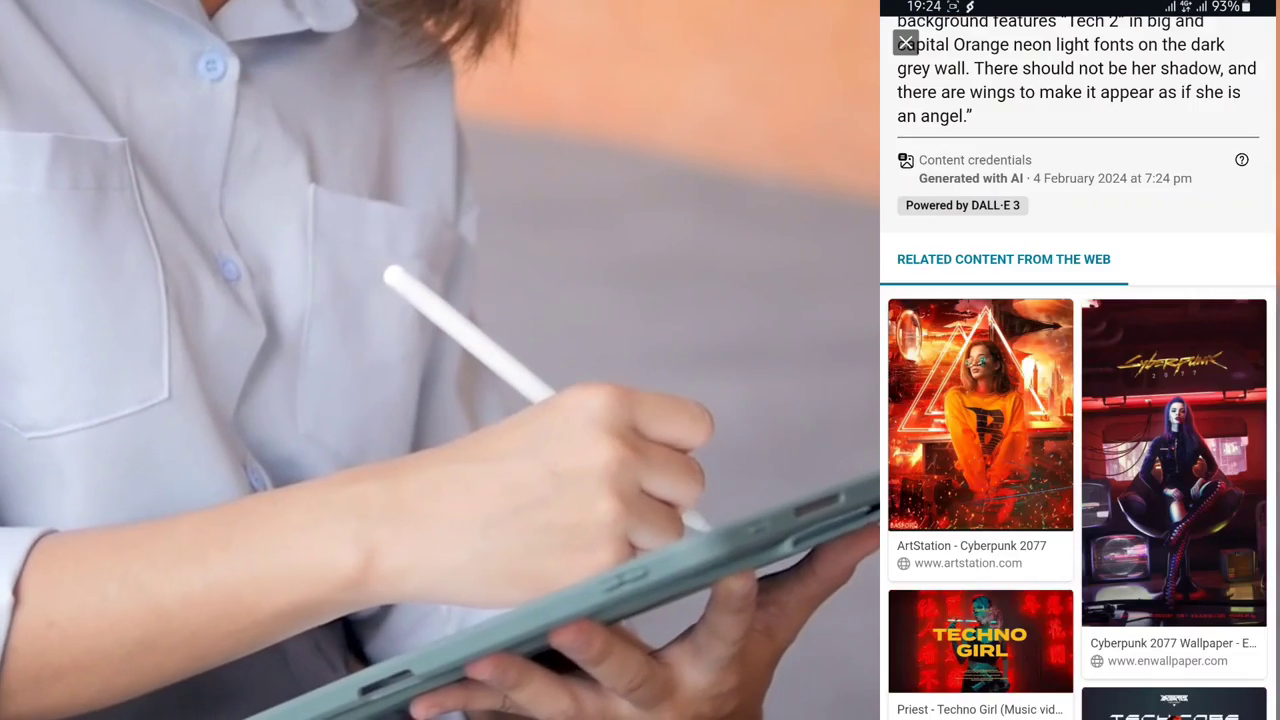
scroll("up", 3)
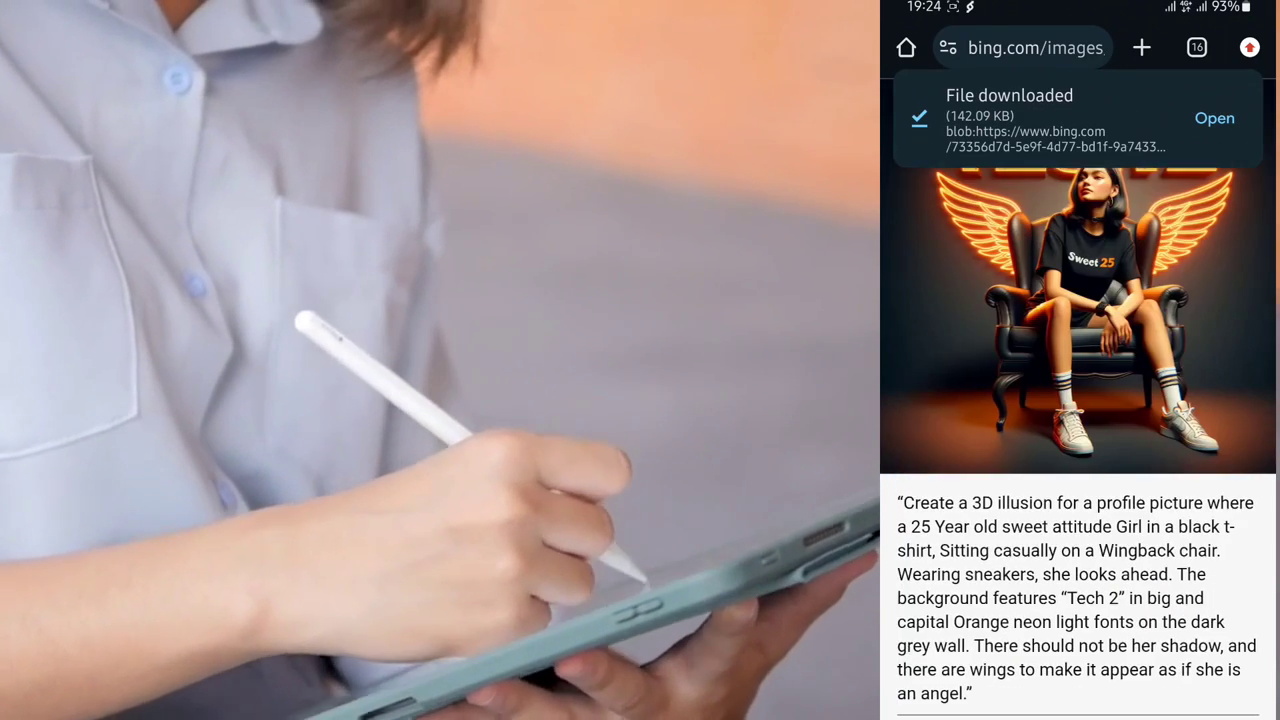
left_click(1239, 510)
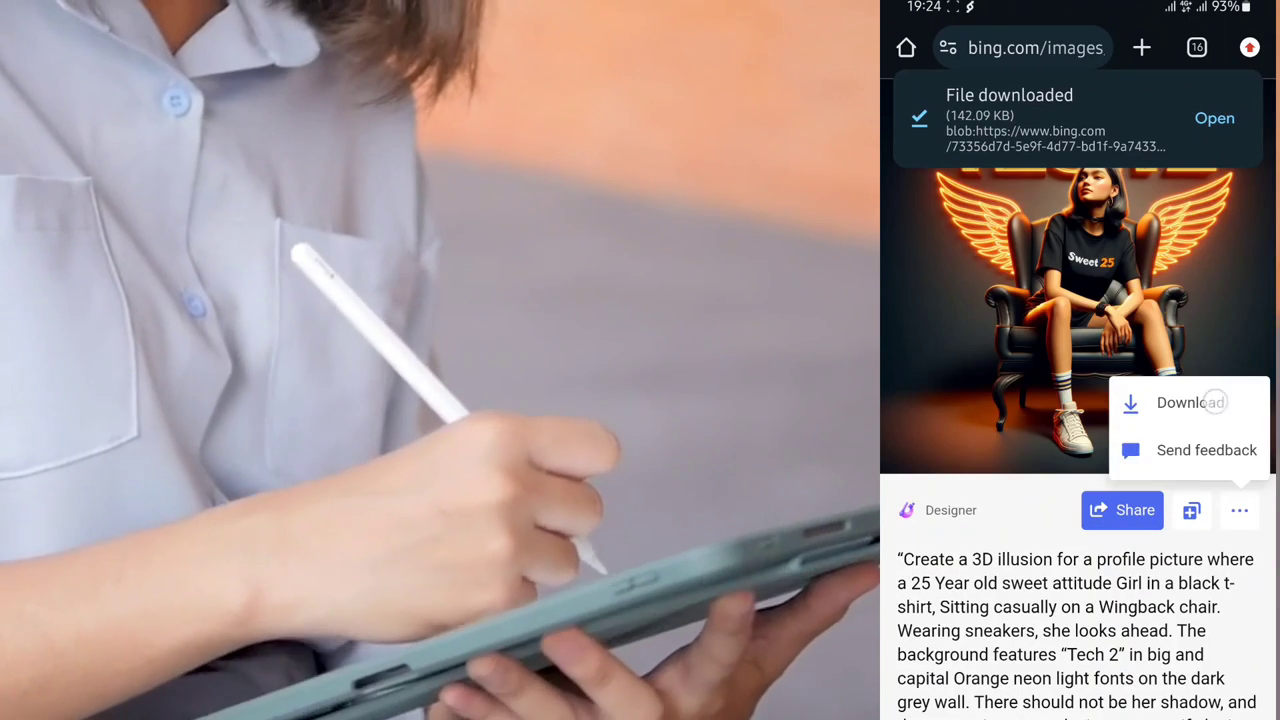